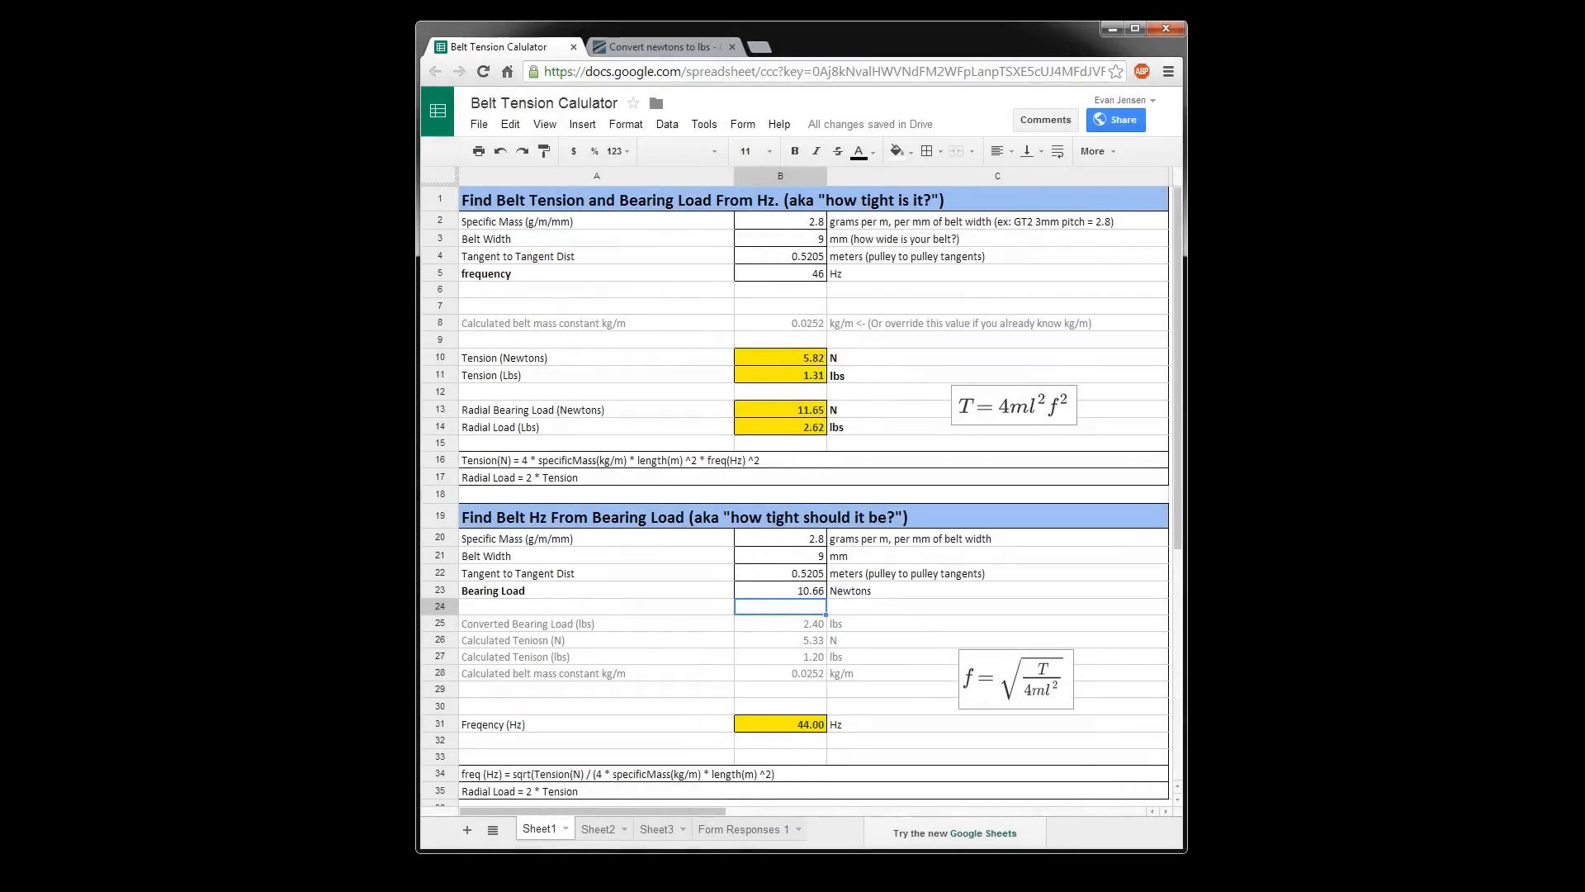
pyautogui.moveTo(1228, 886)
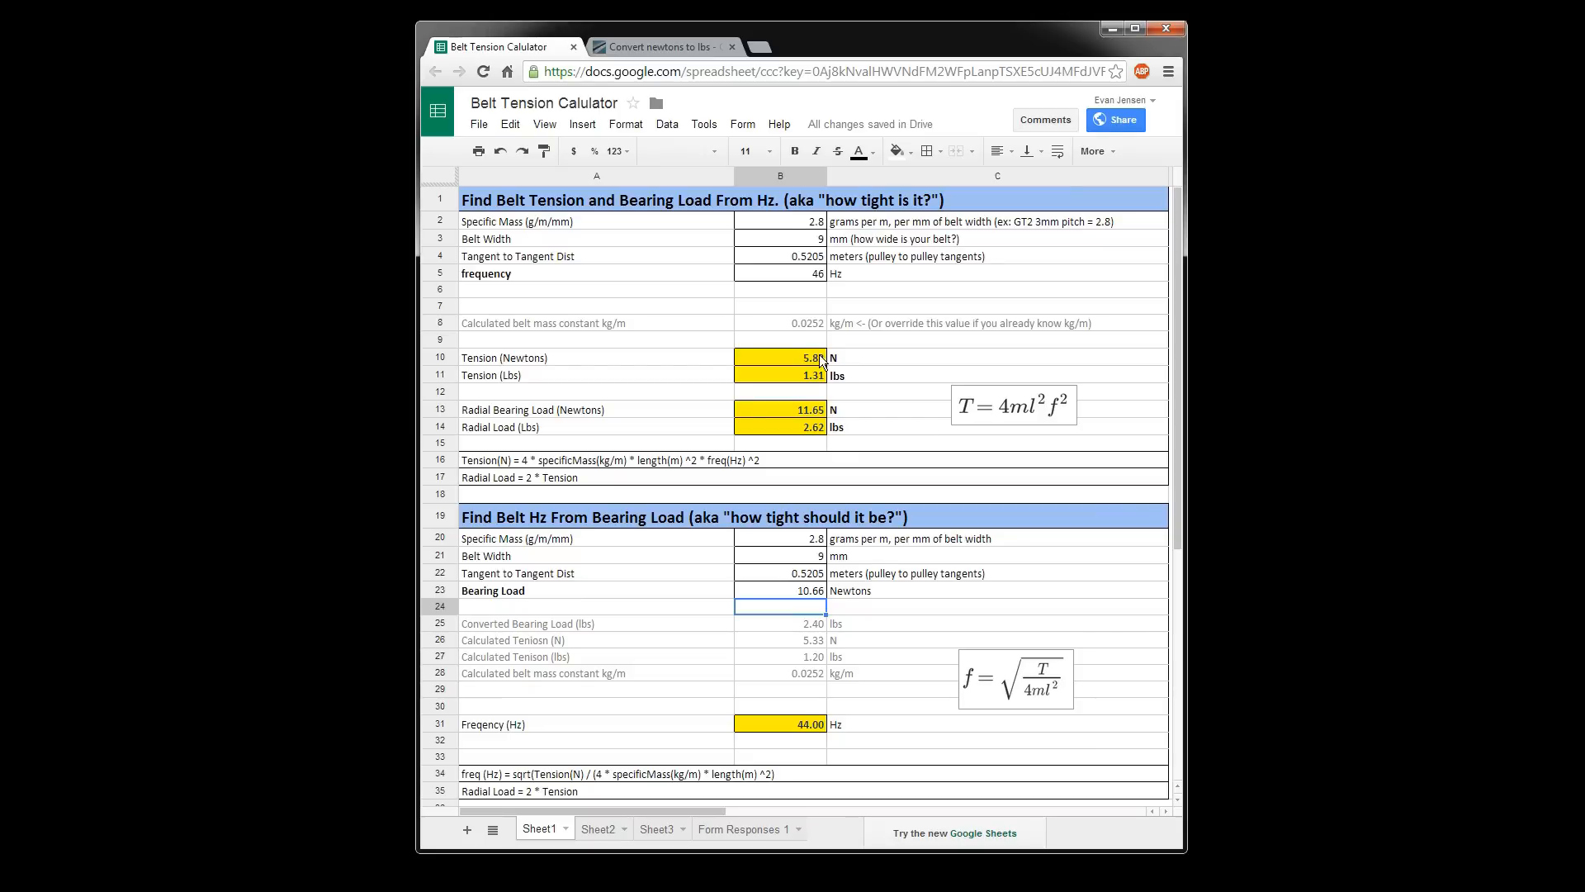
pyautogui.click(779, 221)
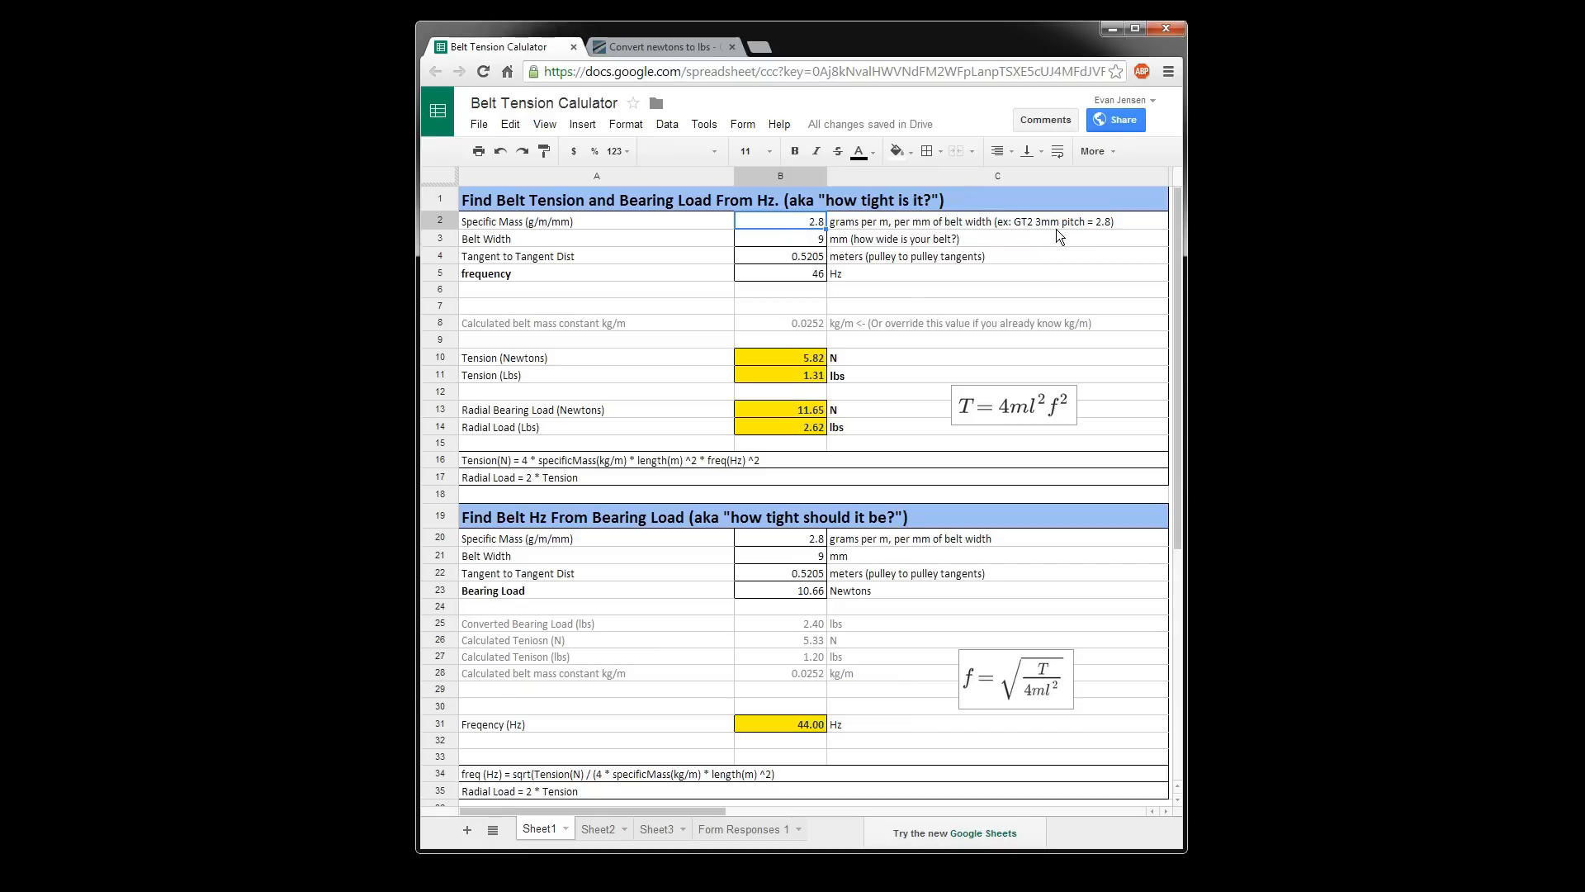
pyautogui.moveTo(1093, 231)
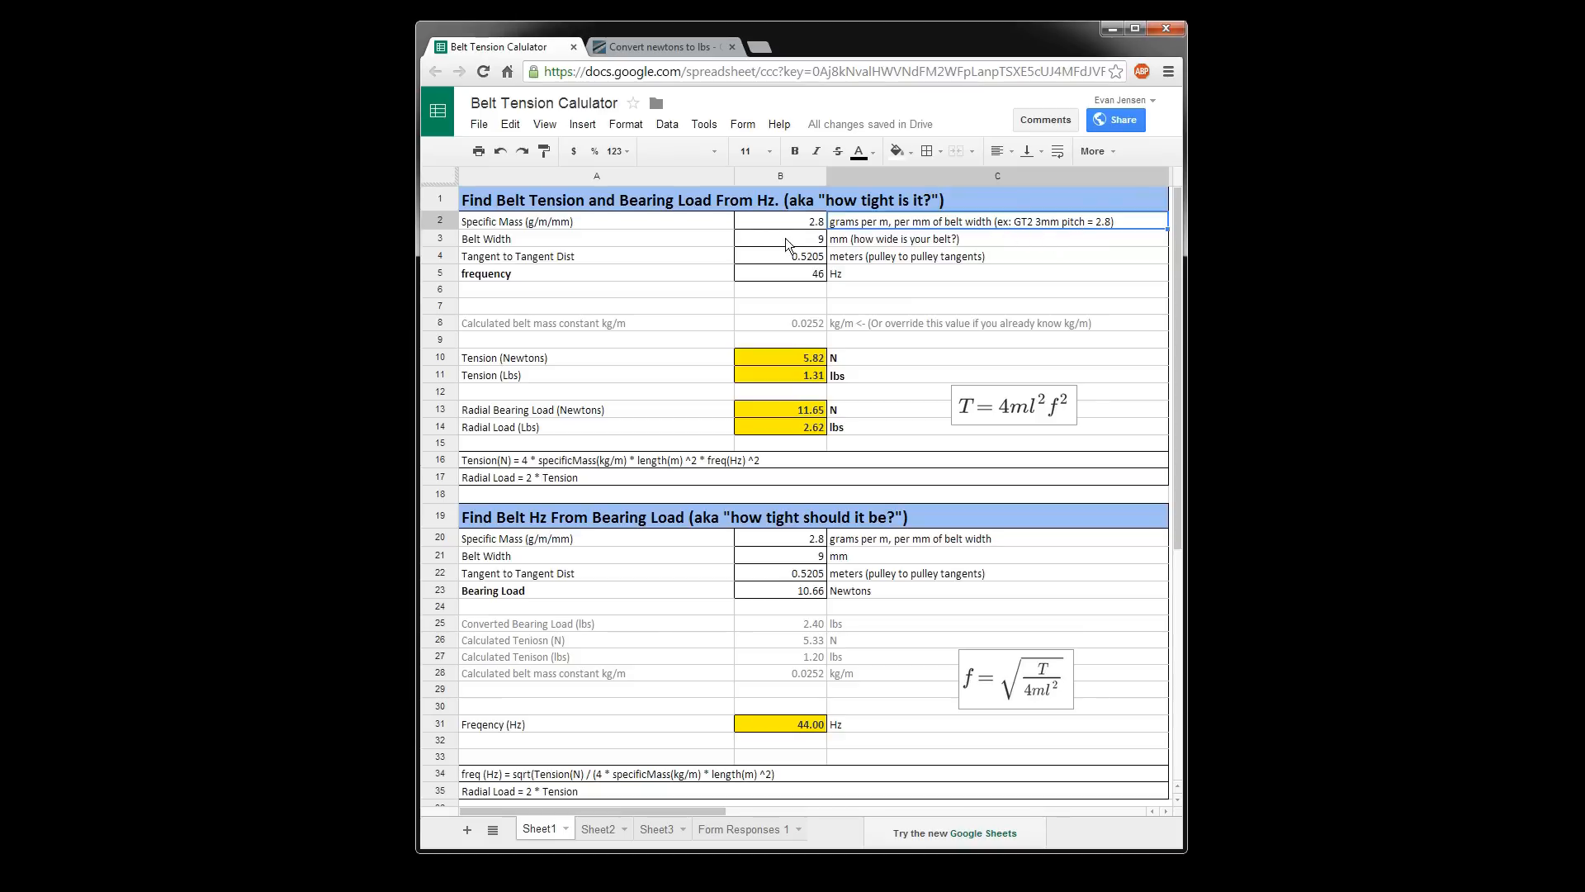
pyautogui.click(780, 238)
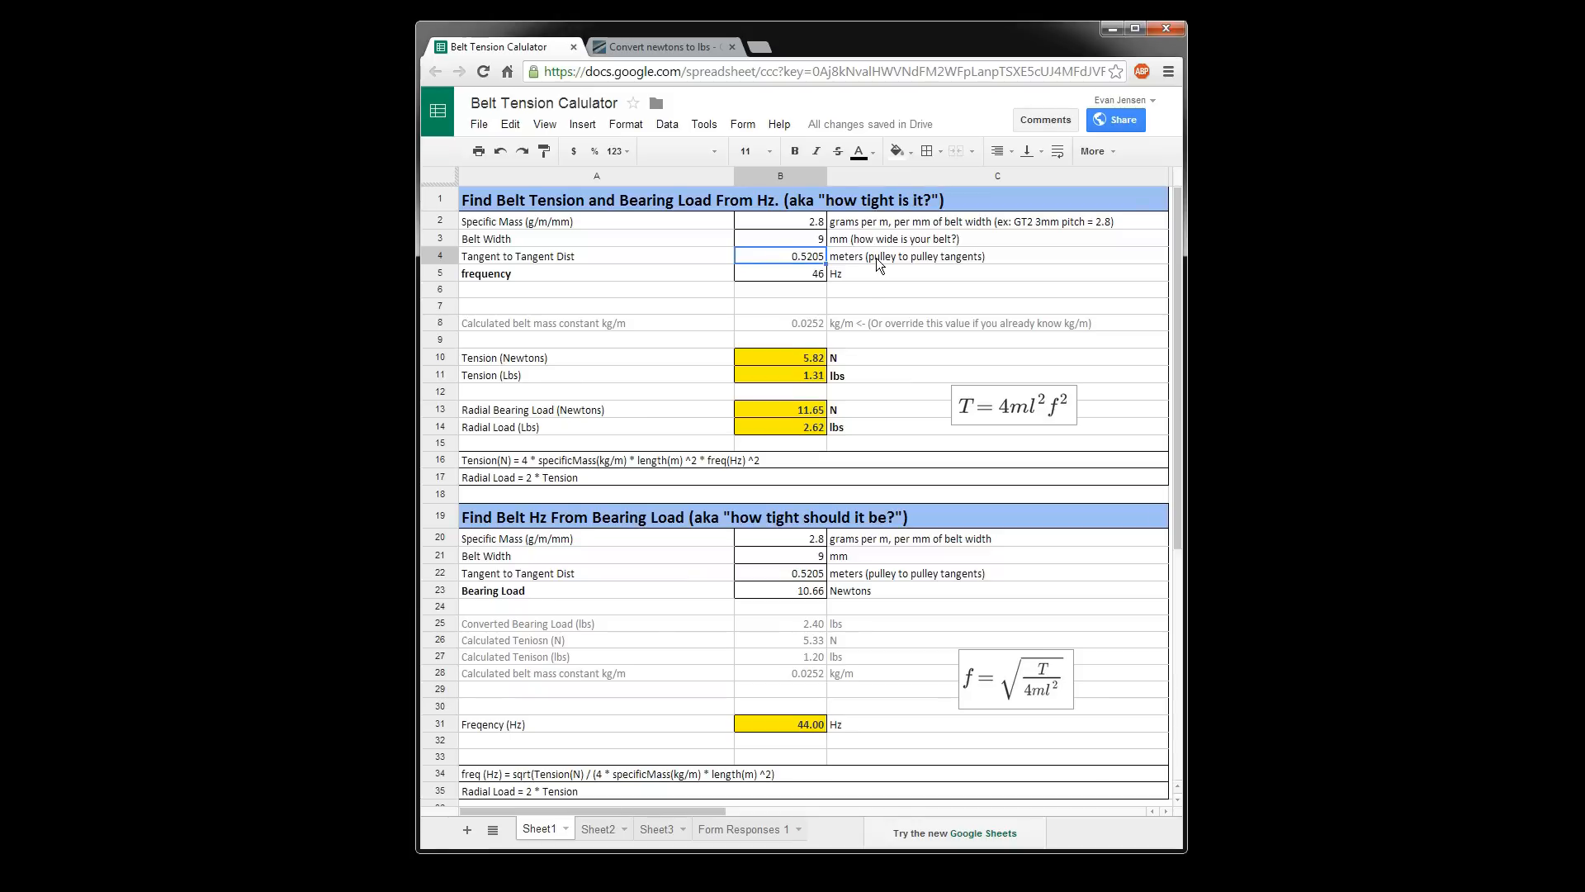
pyautogui.click(778, 273)
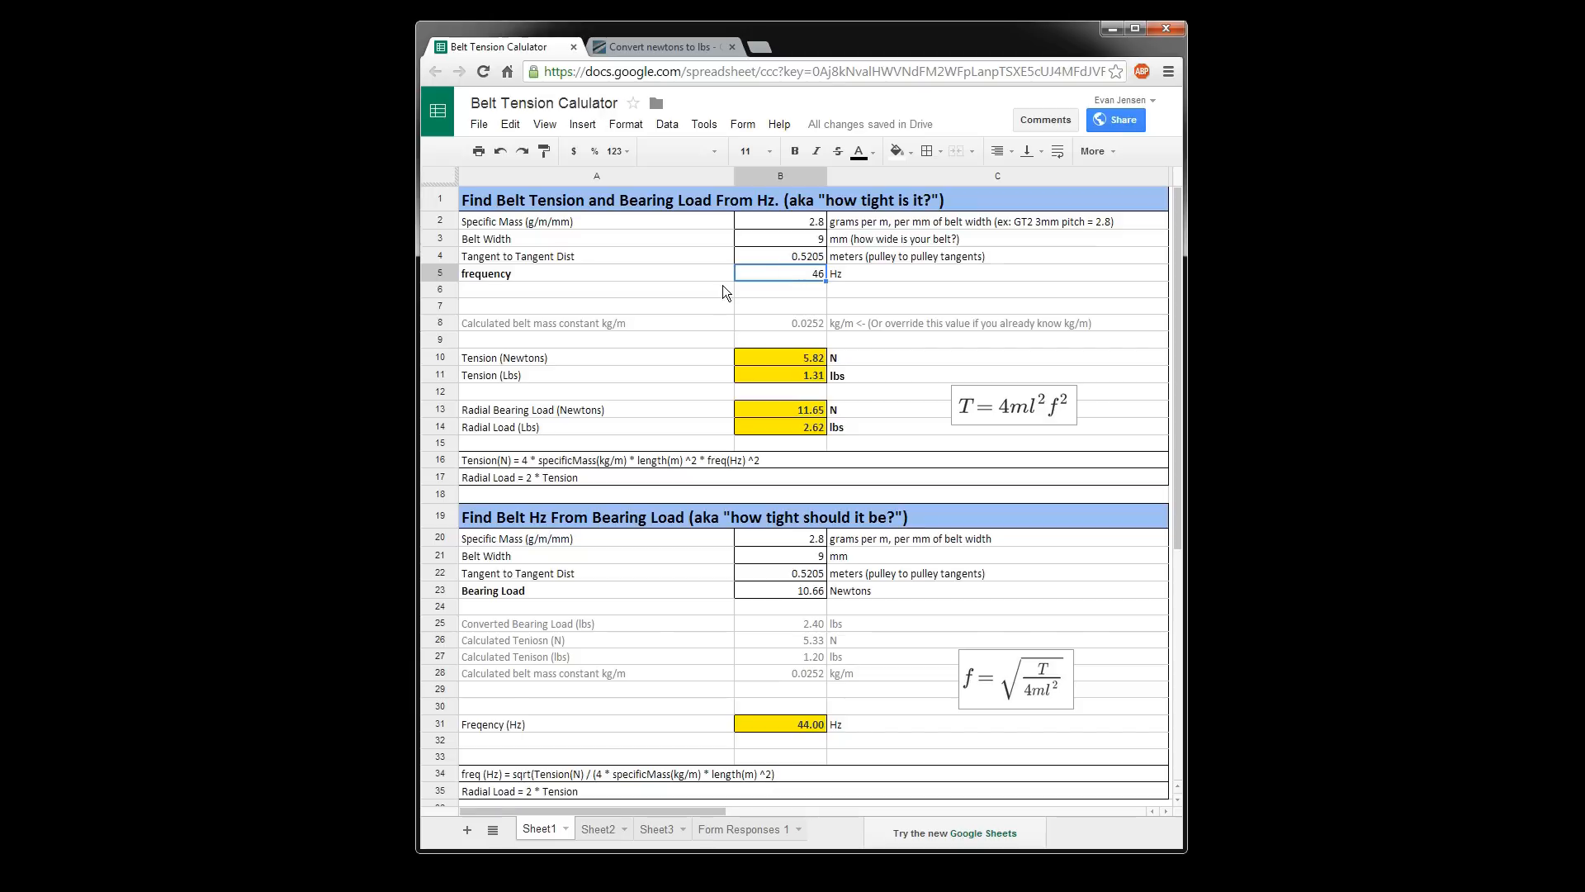
pyautogui.moveTo(1005, 420)
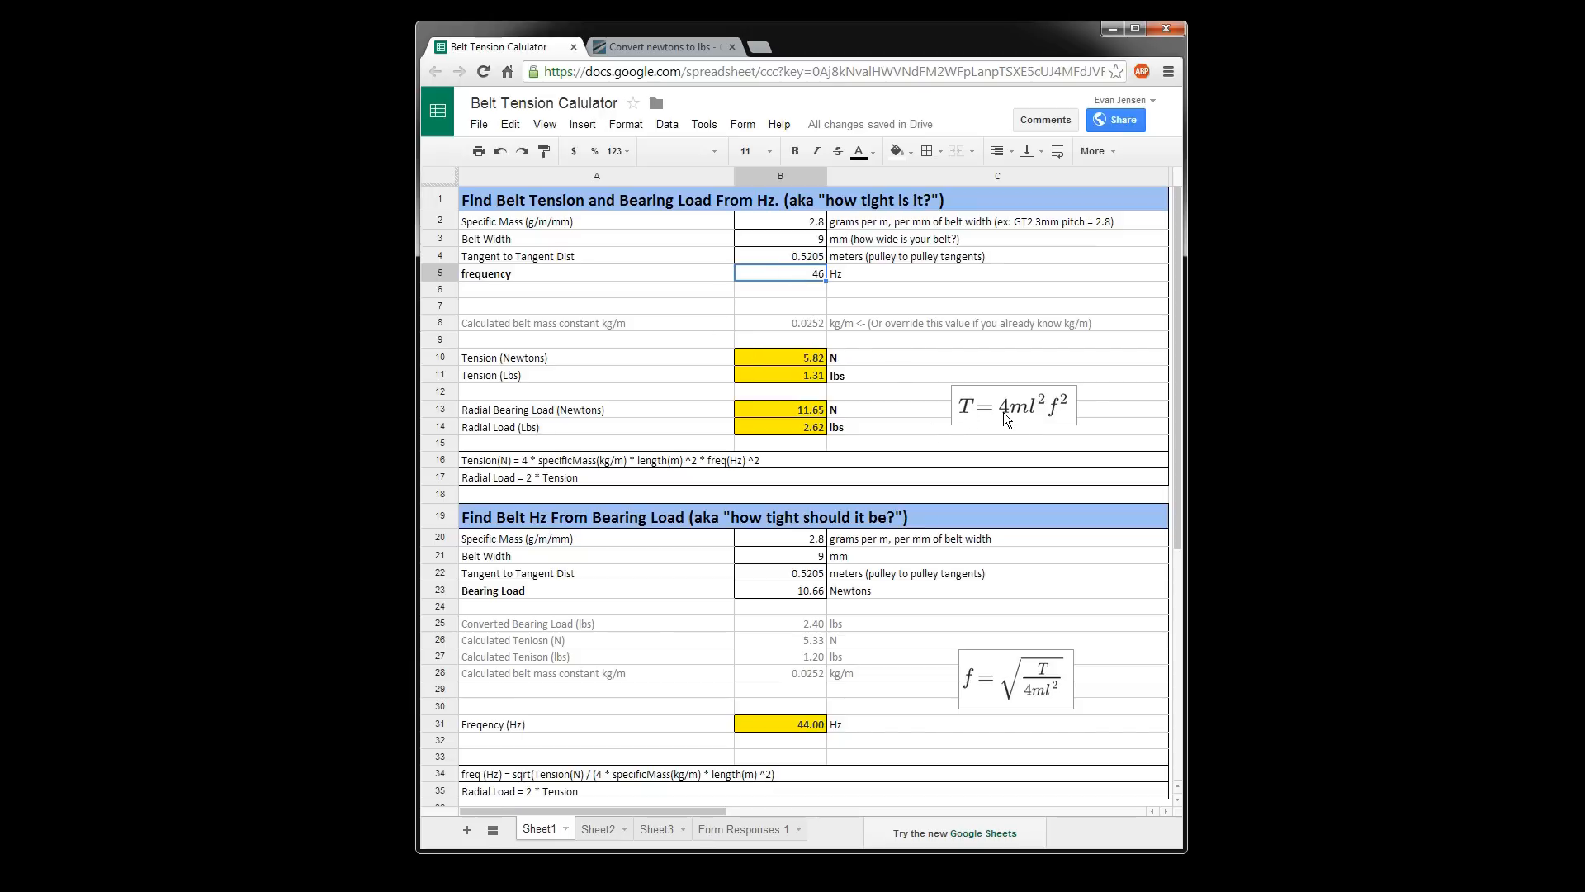
pyautogui.moveTo(757, 412)
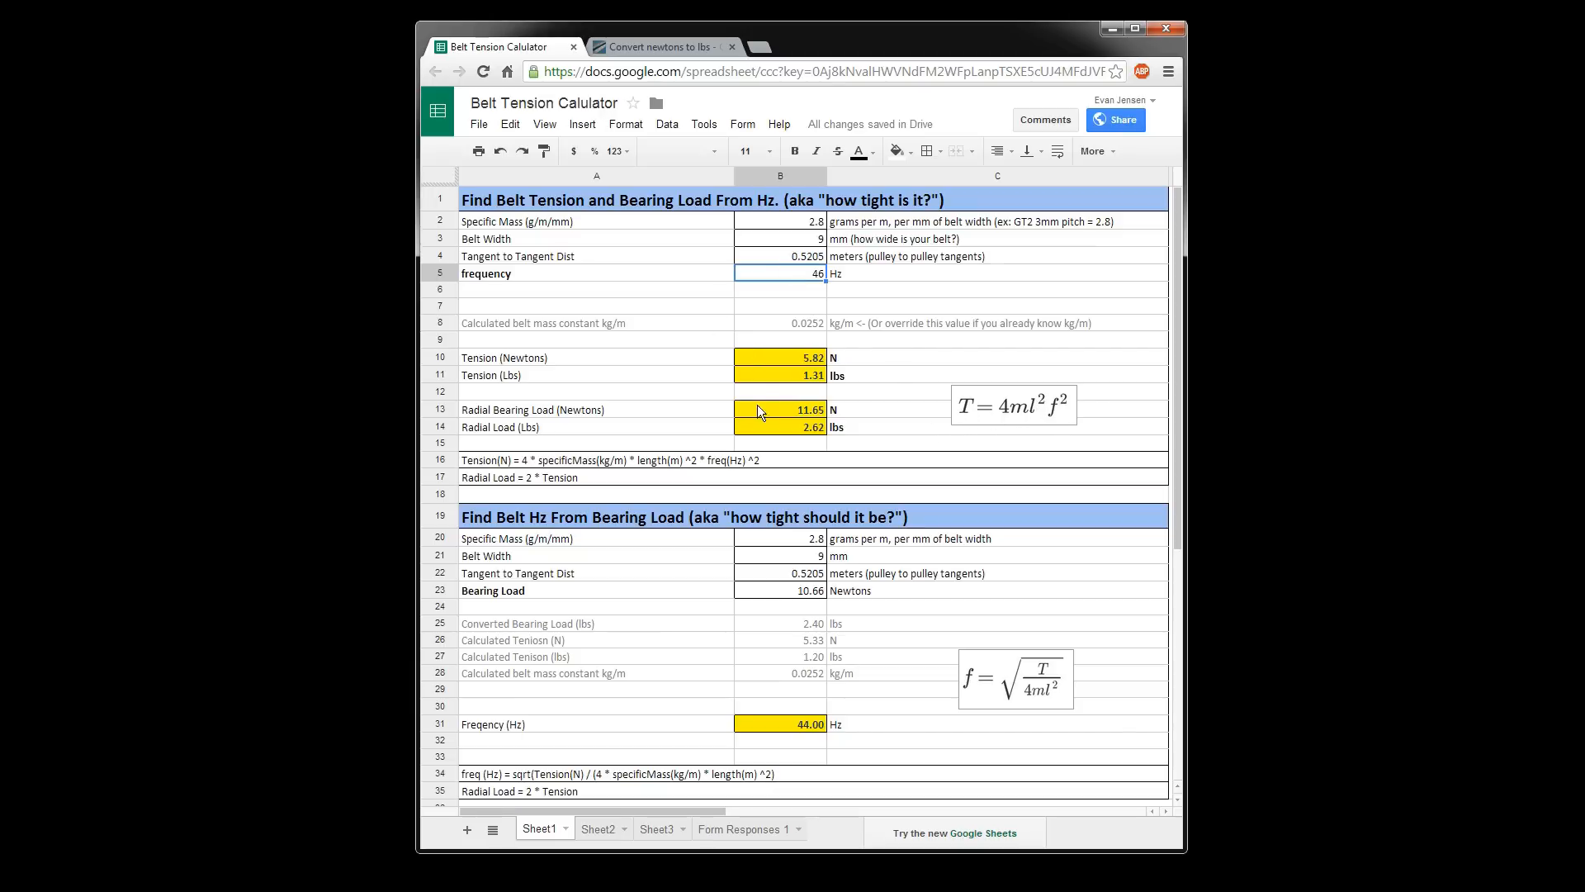
pyautogui.click(780, 357)
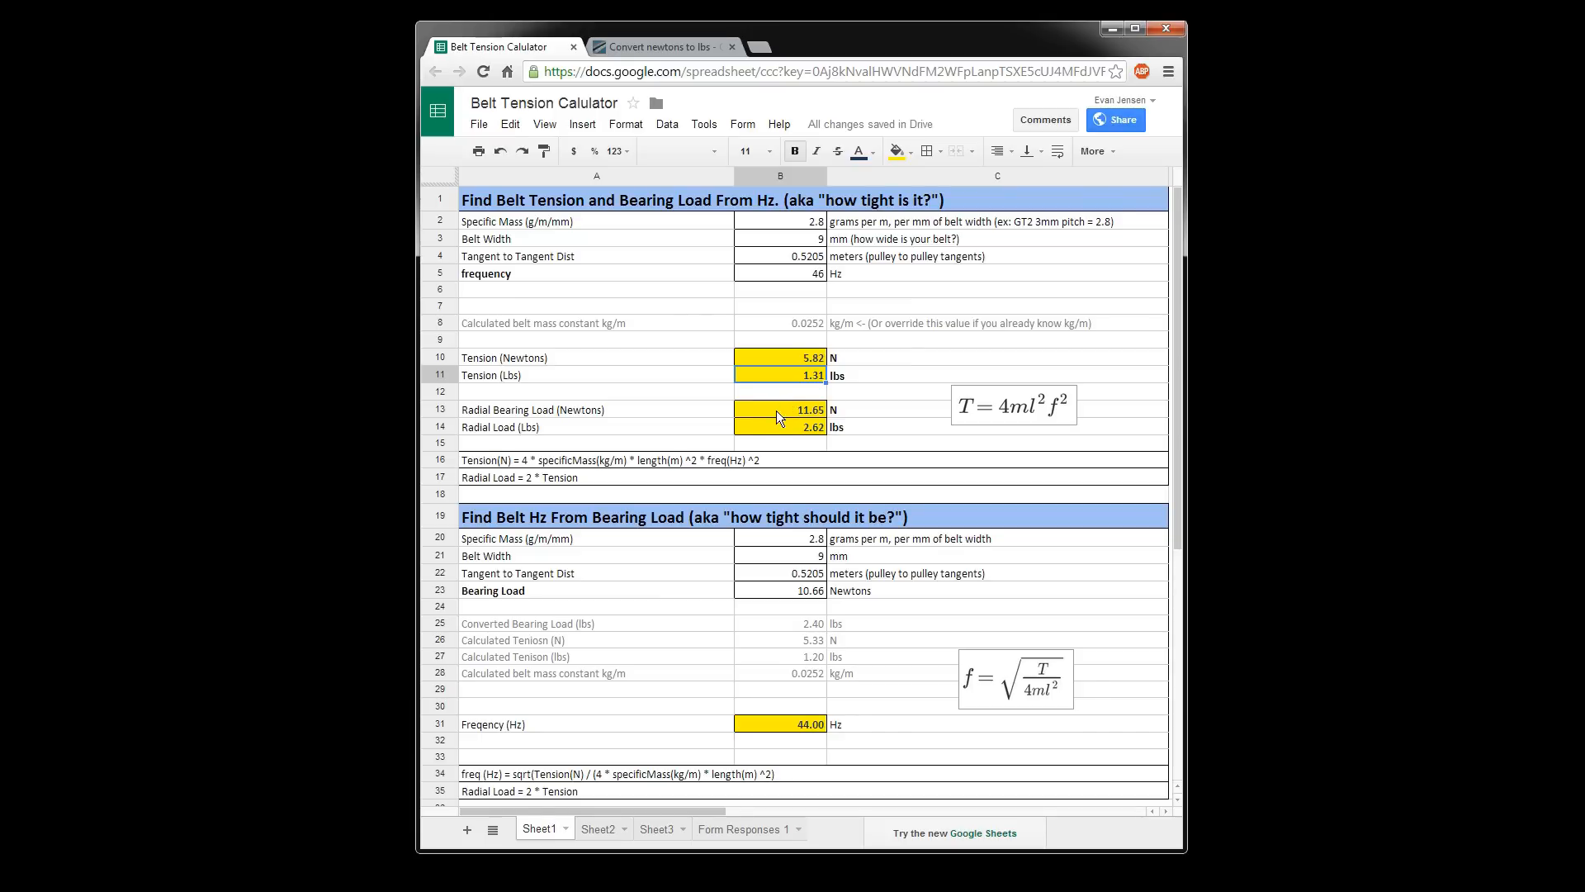
pyautogui.click(779, 410)
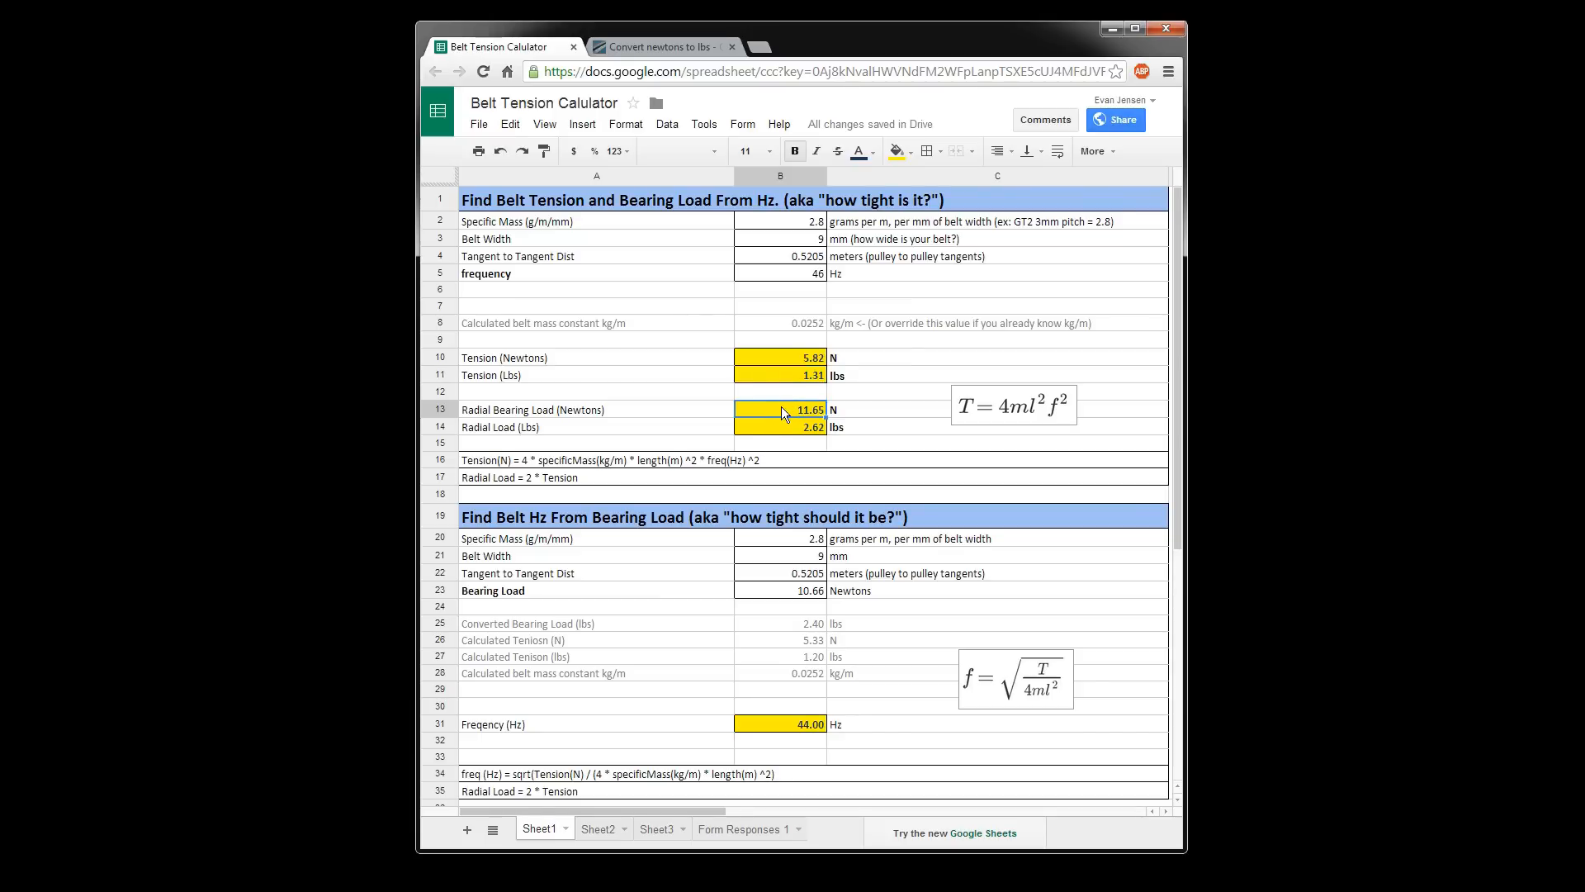
pyautogui.moveTo(534, 486)
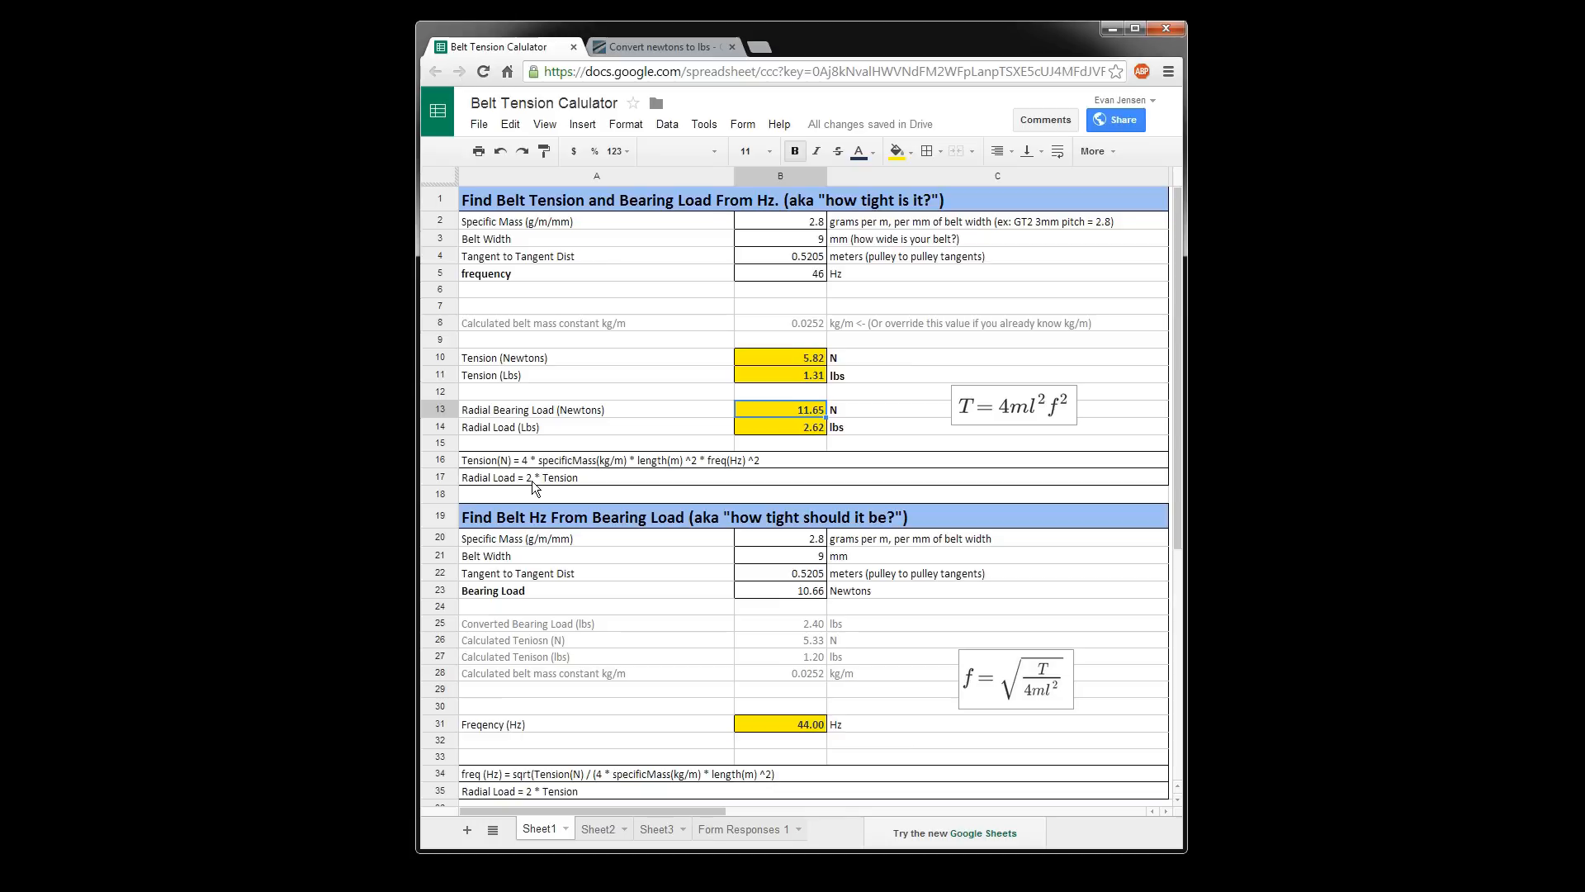
pyautogui.moveTo(779, 460)
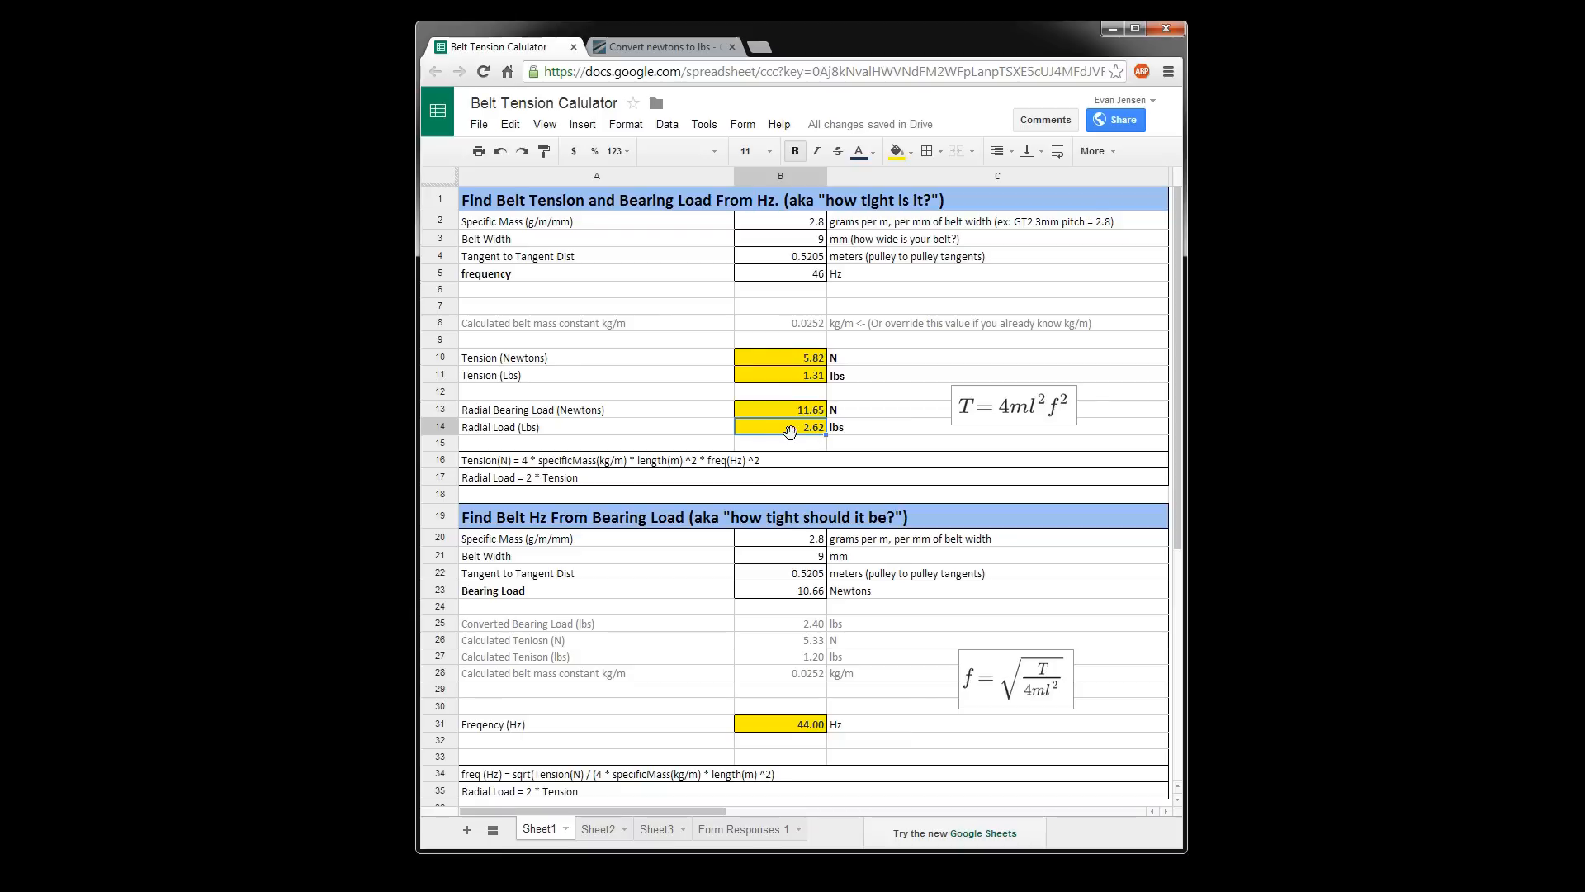
pyautogui.moveTo(814, 440)
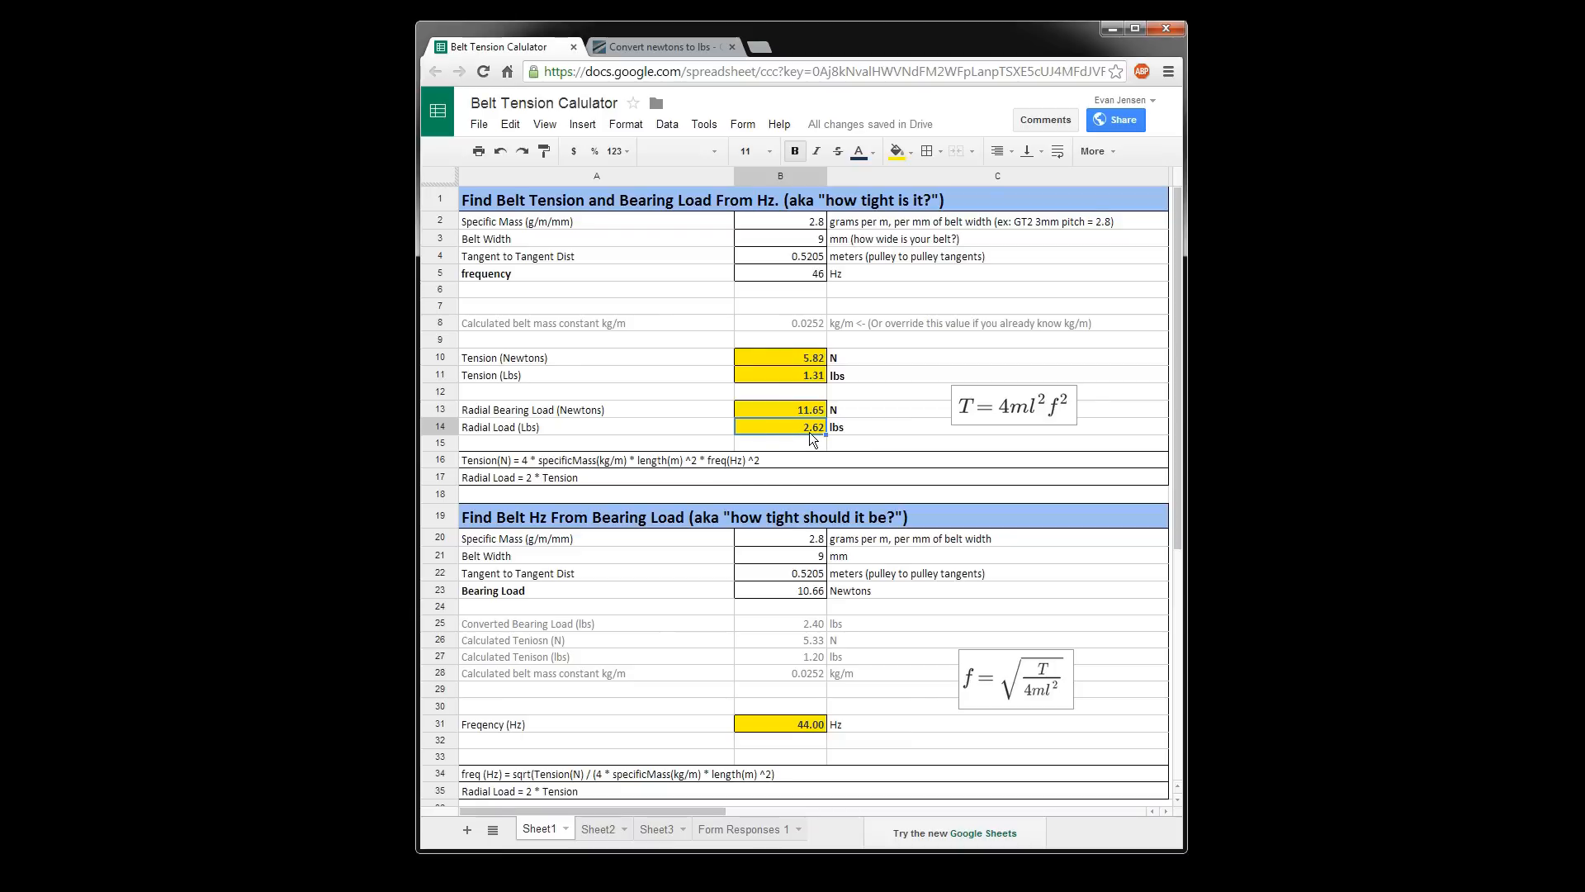